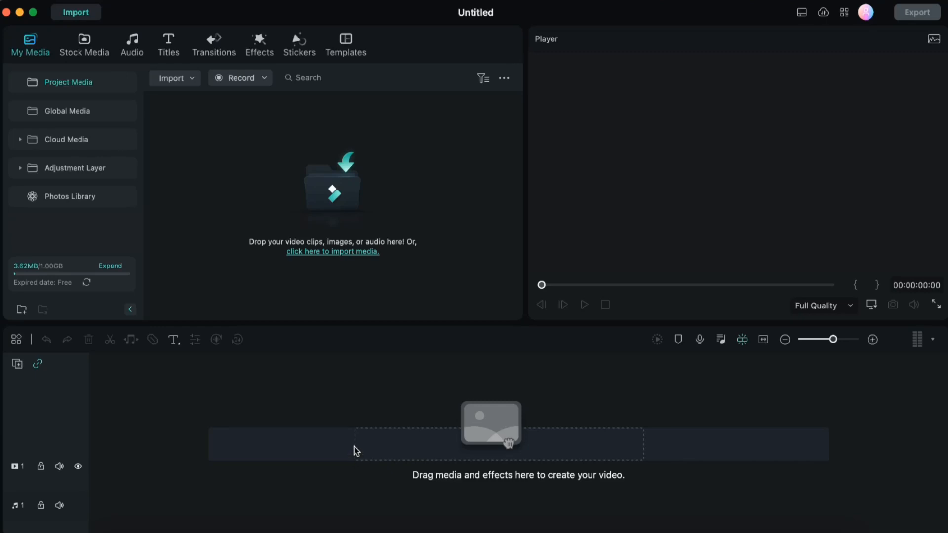
pyautogui.moveTo(181, 82)
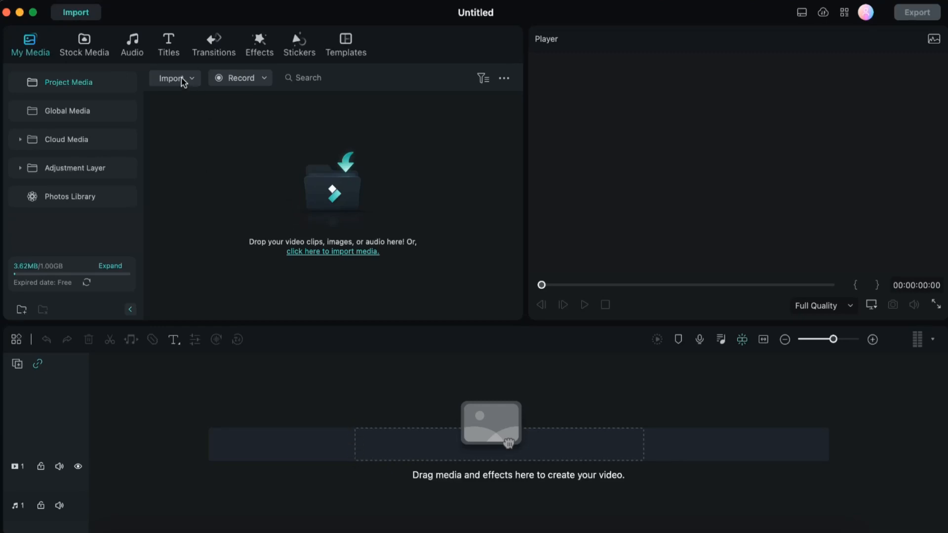
# Import the model-2288068 portrait and spotted-eagle-owl JPEGs into the media library
pyautogui.click(172, 77)
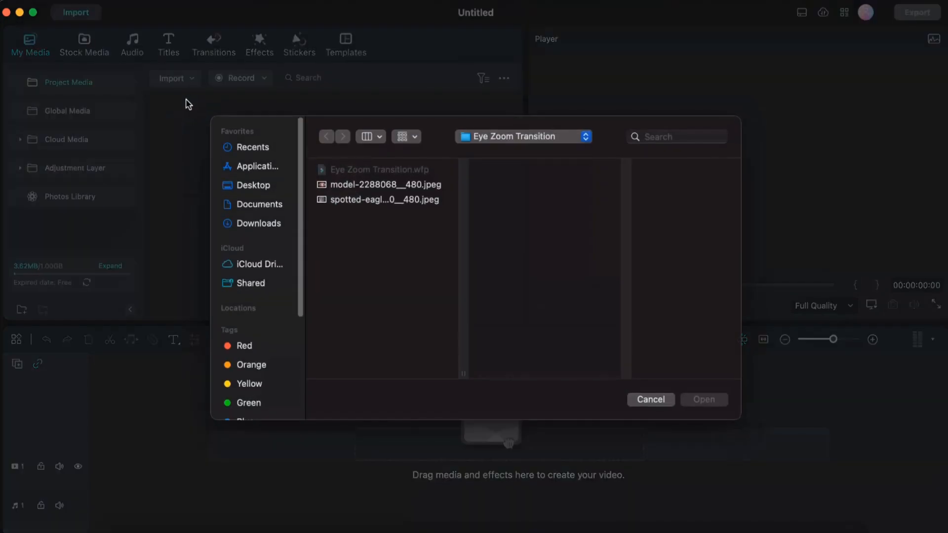
pyautogui.click(703, 399)
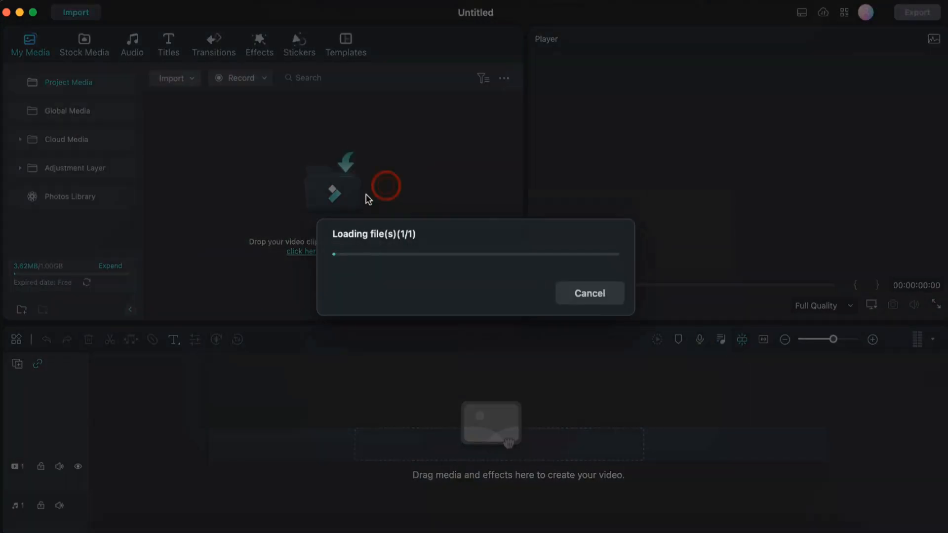
pyautogui.click(172, 78)
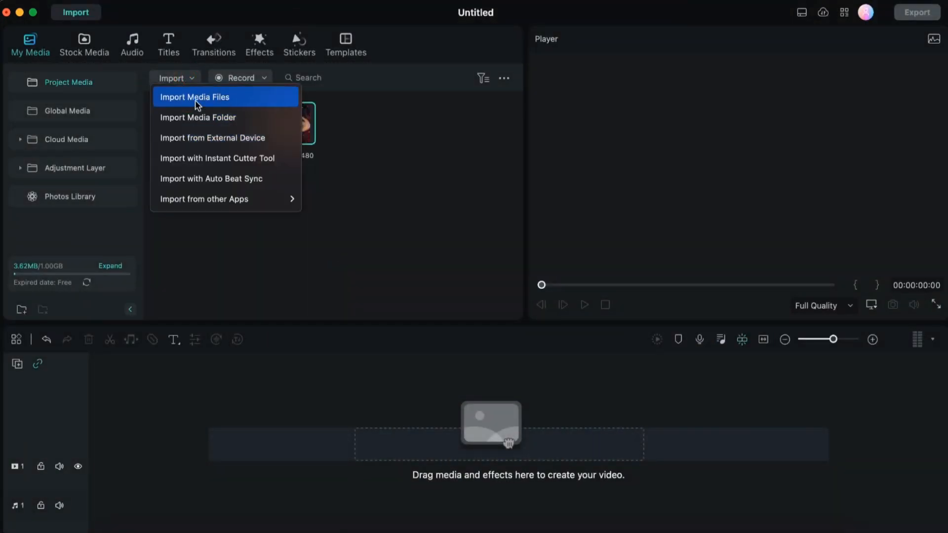
pyautogui.click(194, 96)
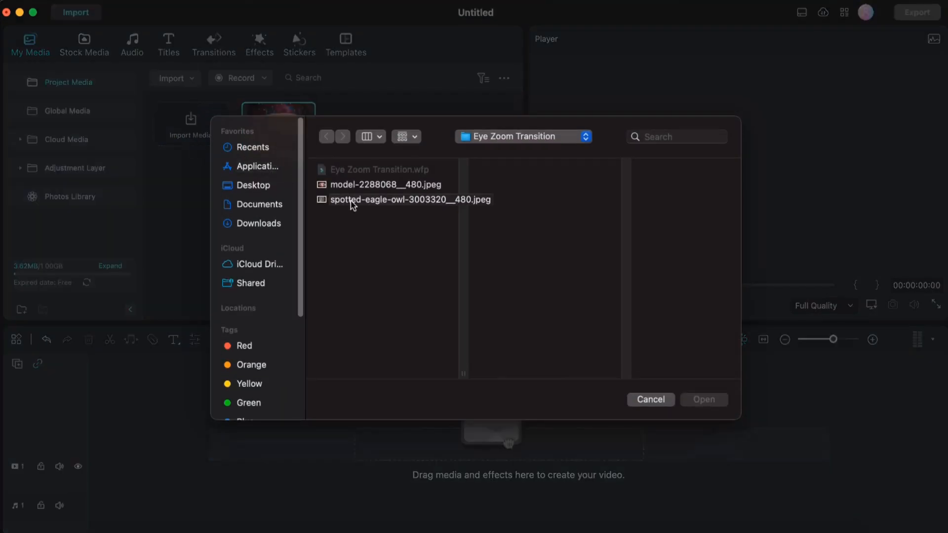
pyautogui.click(703, 400)
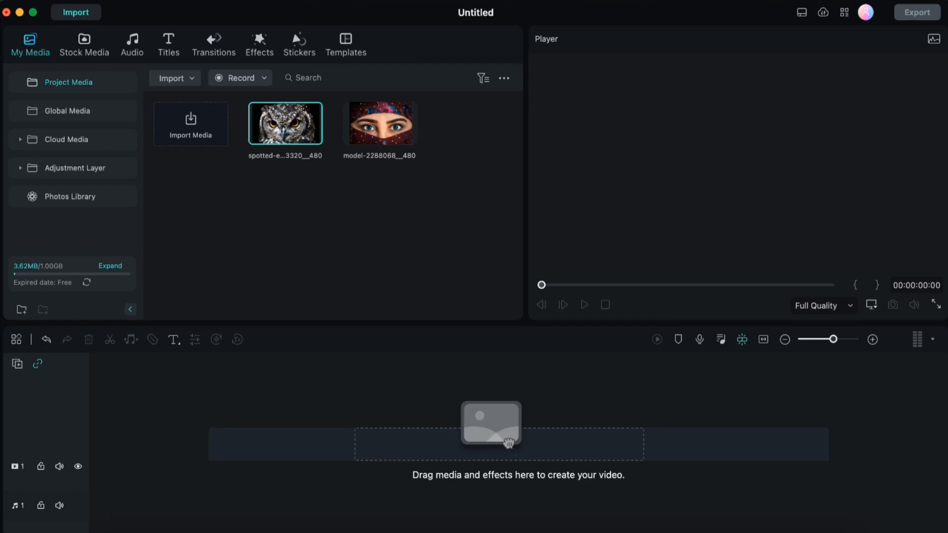
pyautogui.moveTo(348, 225)
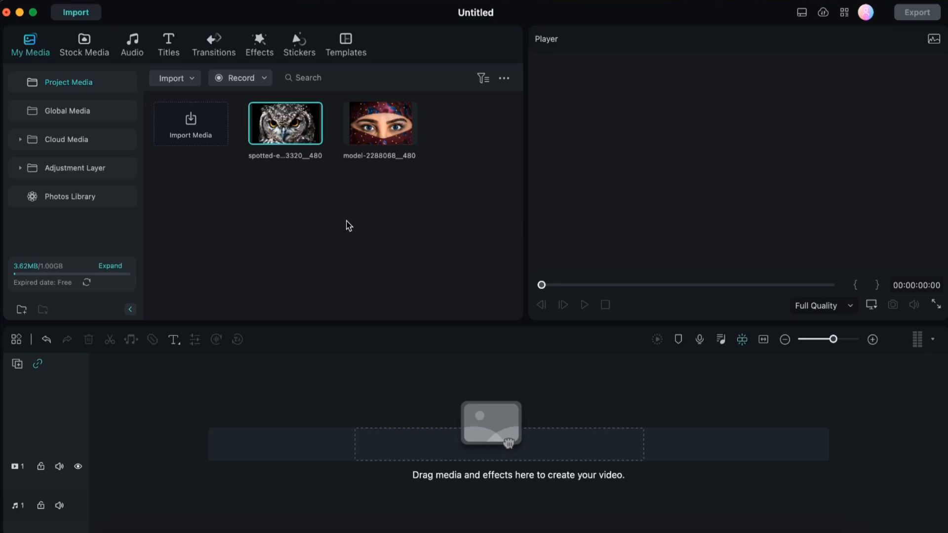
pyautogui.moveTo(381, 136)
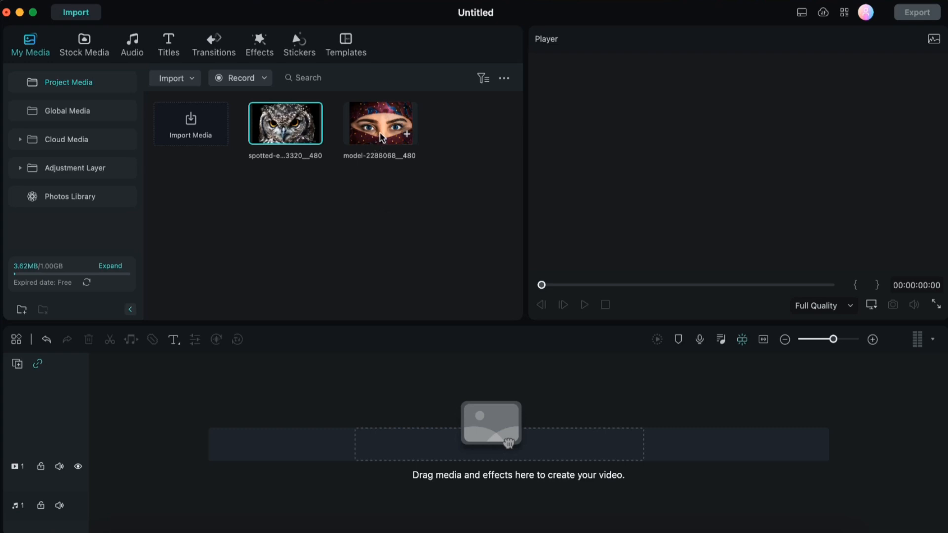
# Drag model-2288068 onto the timeline, followed by the spotted-eagle-owl photo
pyautogui.moveTo(379, 123); pyautogui.dragTo(109, 420)
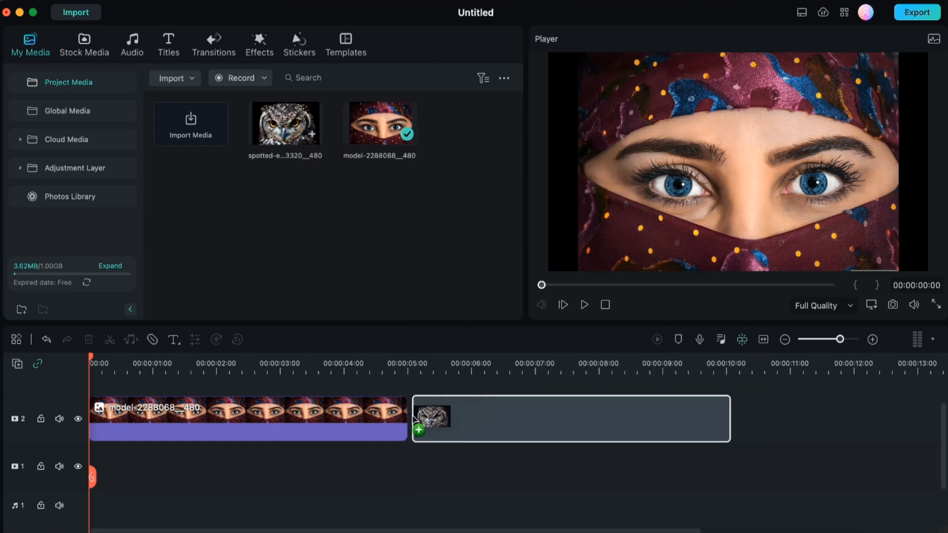
pyautogui.moveTo(430, 415); pyautogui.dragTo(570, 418)
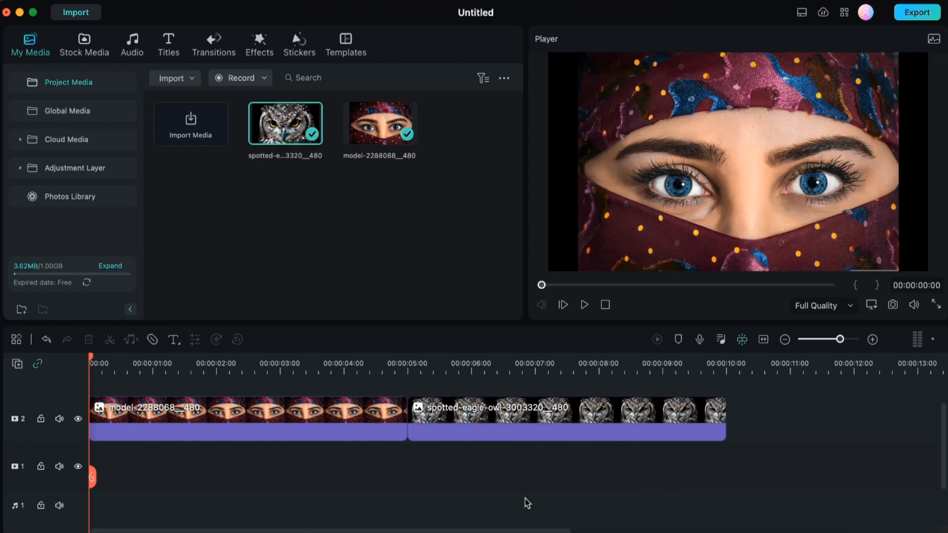
pyautogui.moveTo(671, 388)
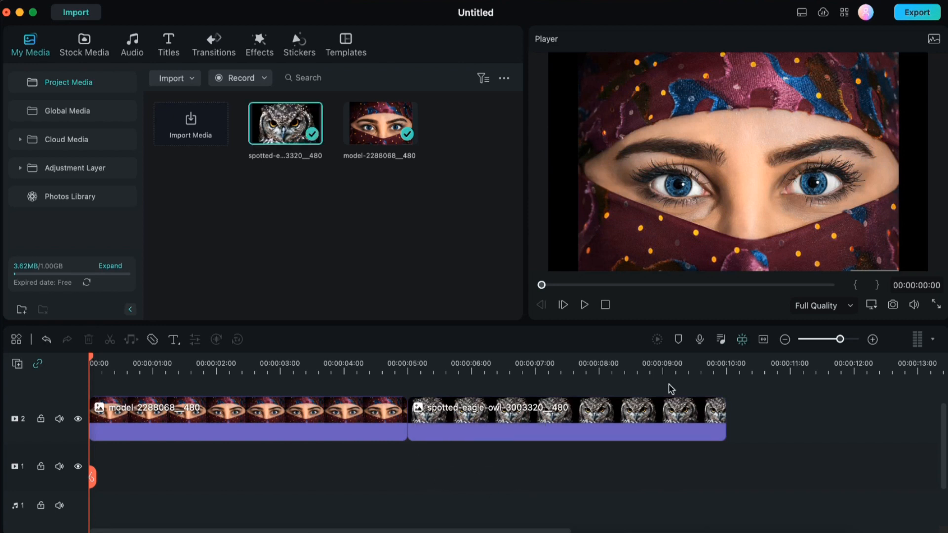
pyautogui.moveTo(728, 380)
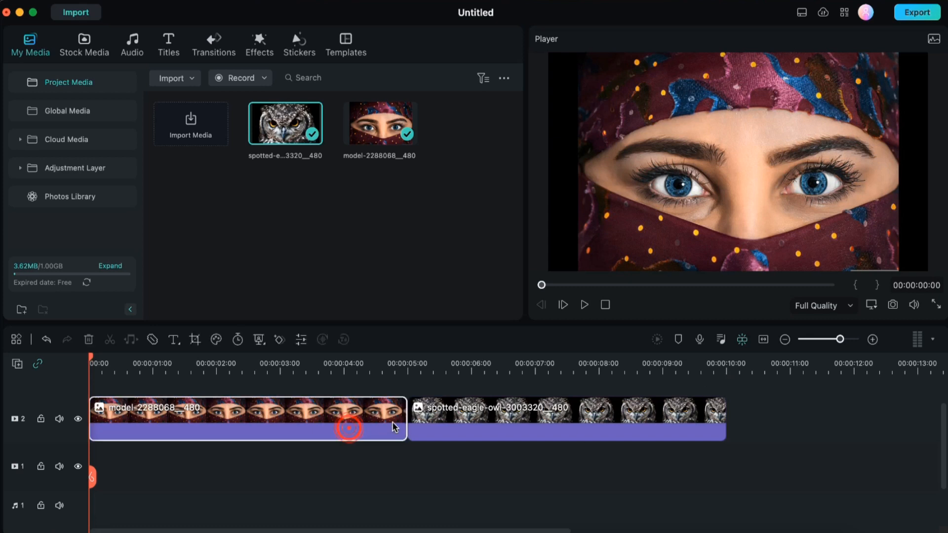
# Trim the portrait clip to about 2 seconds and the owl clip to under 2 seconds
pyautogui.moveTo(405, 419); pyautogui.dragTo(275, 419)
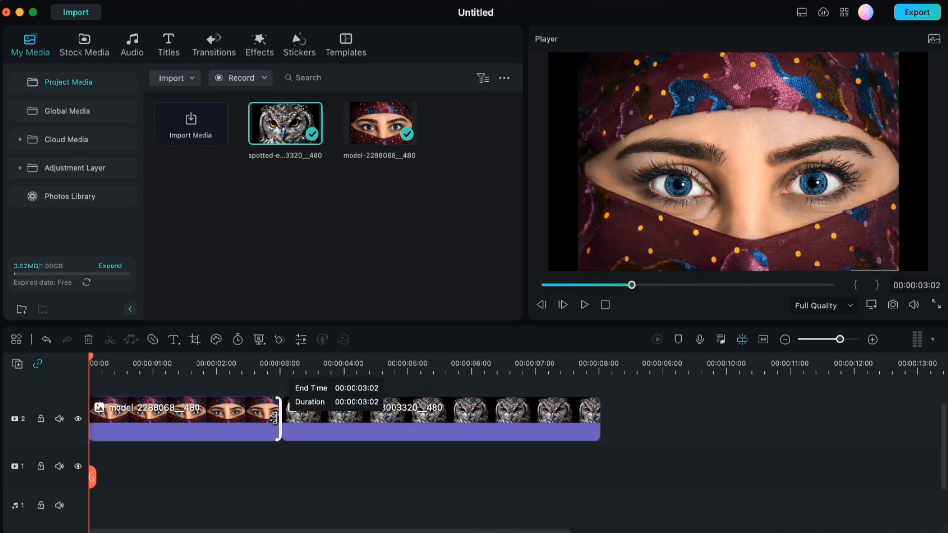
pyautogui.moveTo(279, 419); pyautogui.dragTo(224, 419)
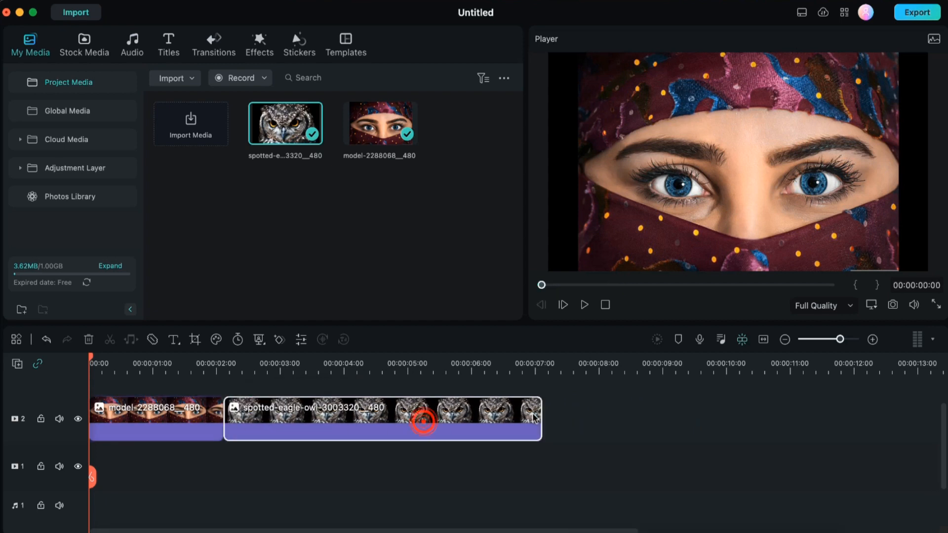
pyautogui.moveTo(540, 419); pyautogui.dragTo(378, 419)
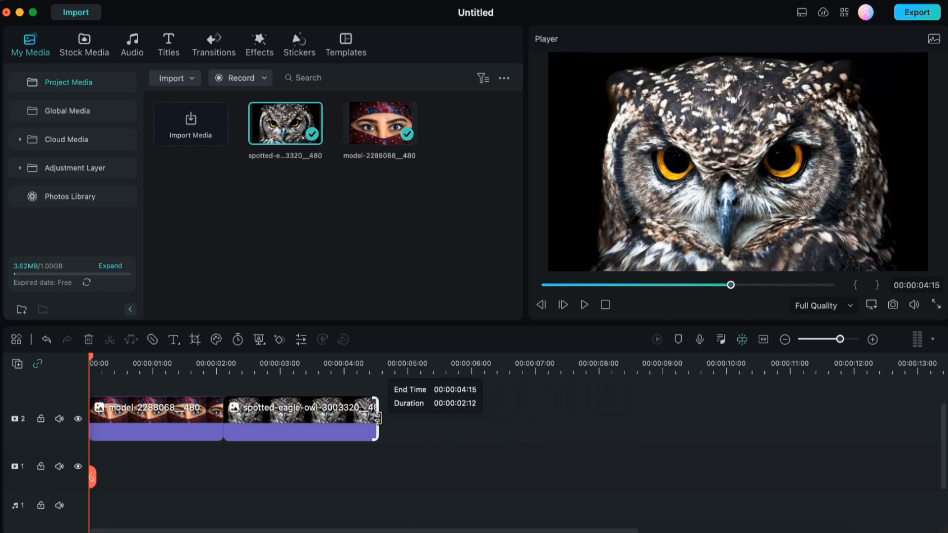
pyautogui.moveTo(376, 417); pyautogui.dragTo(345, 417)
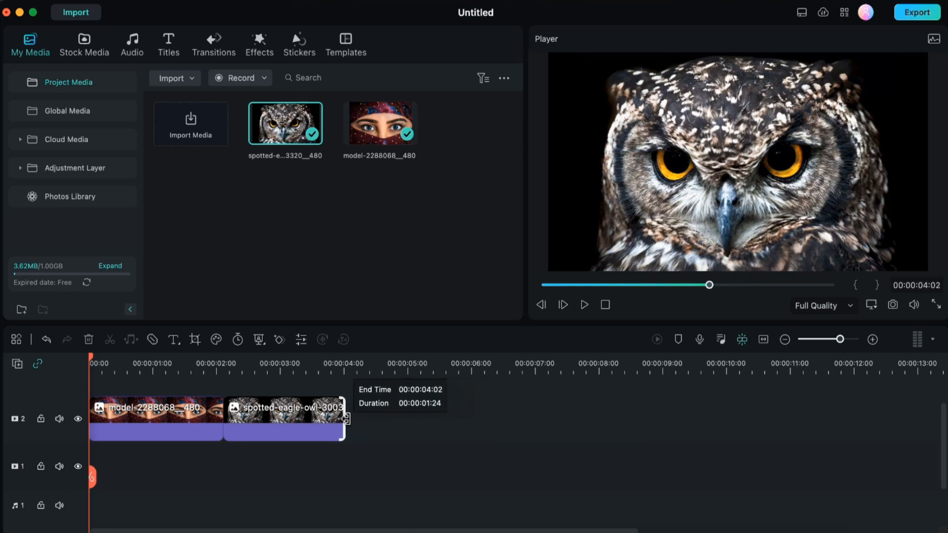
pyautogui.click(284, 419)
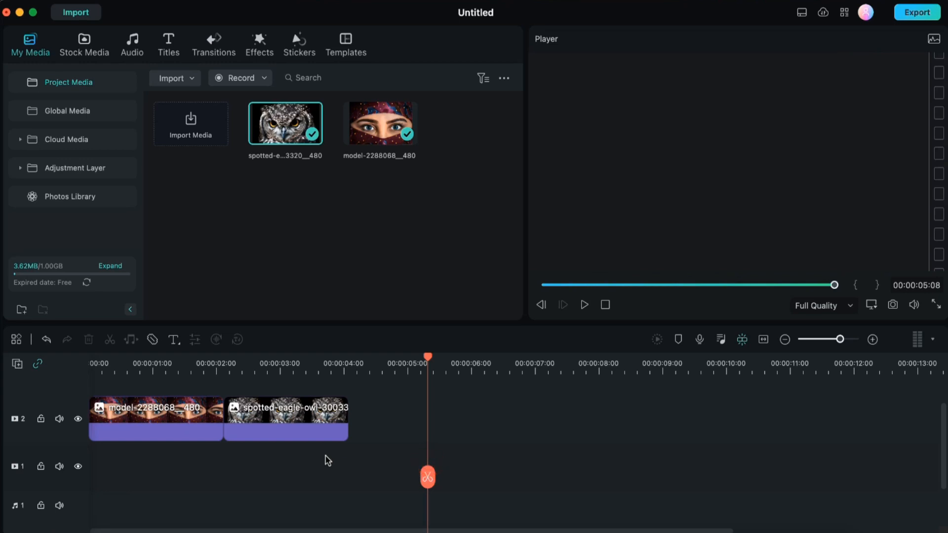
pyautogui.moveTo(426, 477)
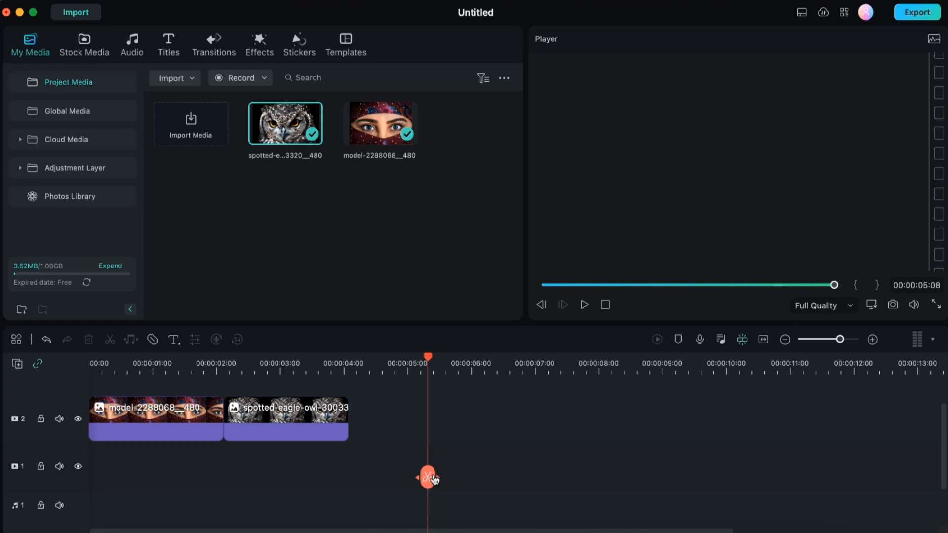
# Split the portrait clip near 1:16 and the owl clip near 2:12, selecting the portrait's final piece
pyautogui.moveTo(428, 478); pyautogui.dragTo(199, 509)
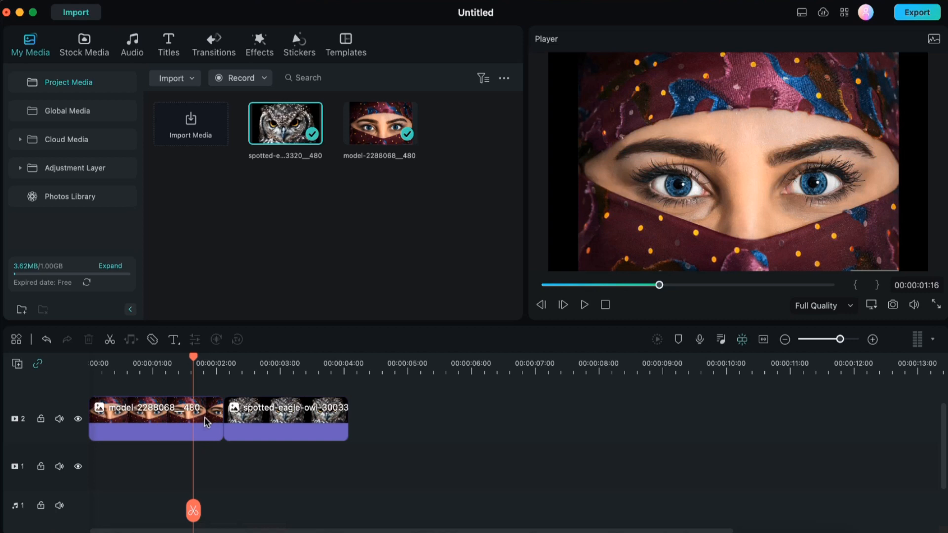
pyautogui.moveTo(193, 510)
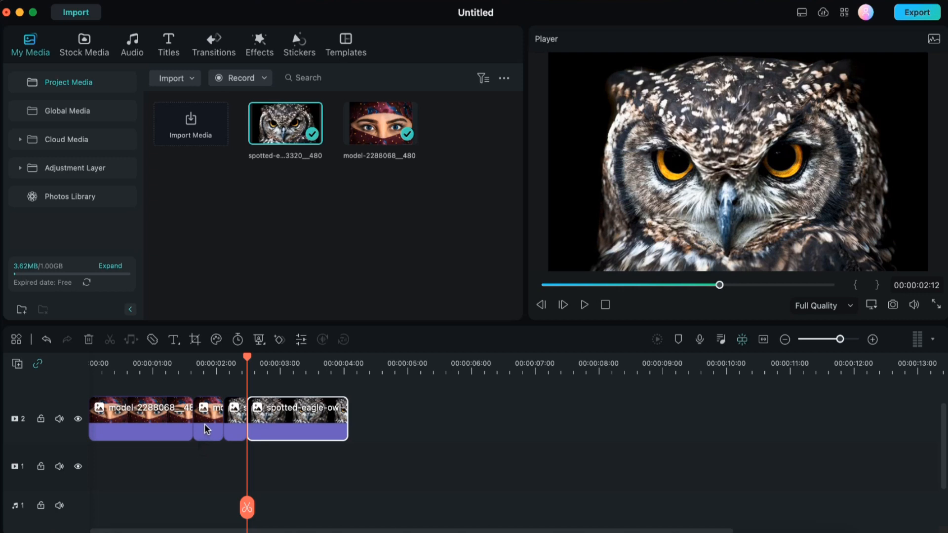
pyautogui.click(208, 418)
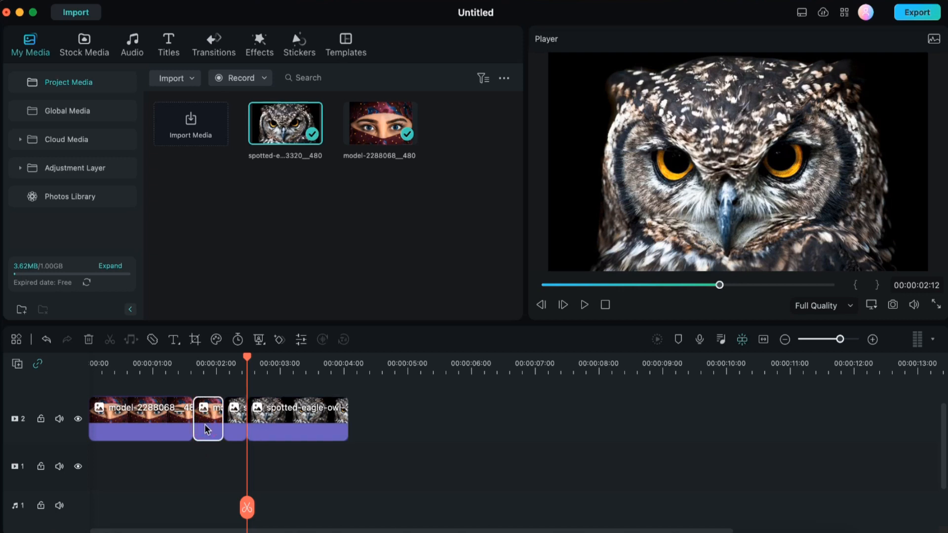
# Crop the short portrait piece to 16:9 with a pan-and-zoom ending on her left eye
pyautogui.rightClick(207, 419)
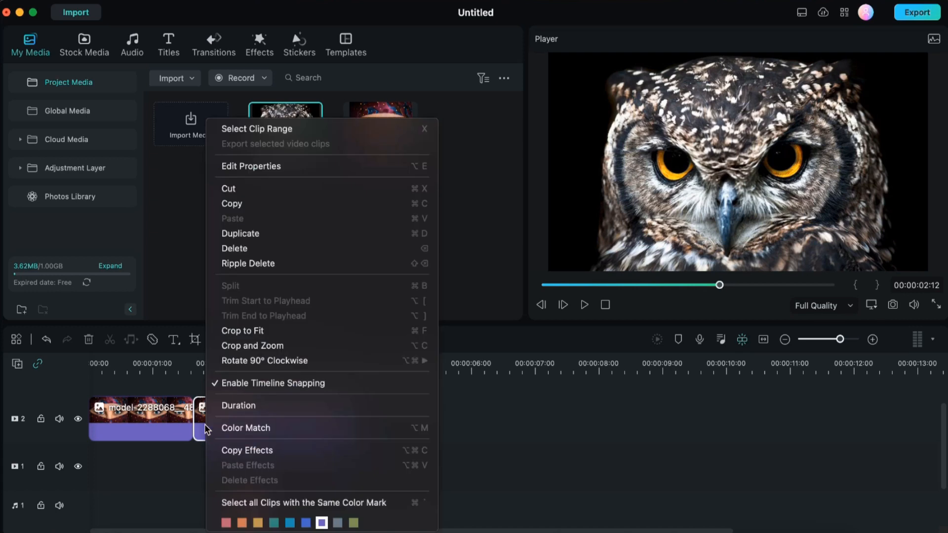
pyautogui.moveTo(252, 345)
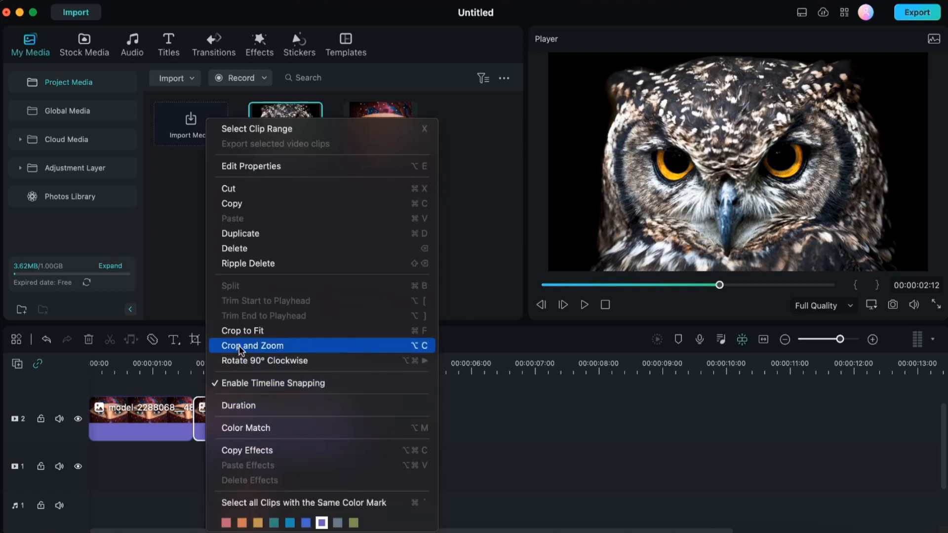
pyautogui.click(252, 345)
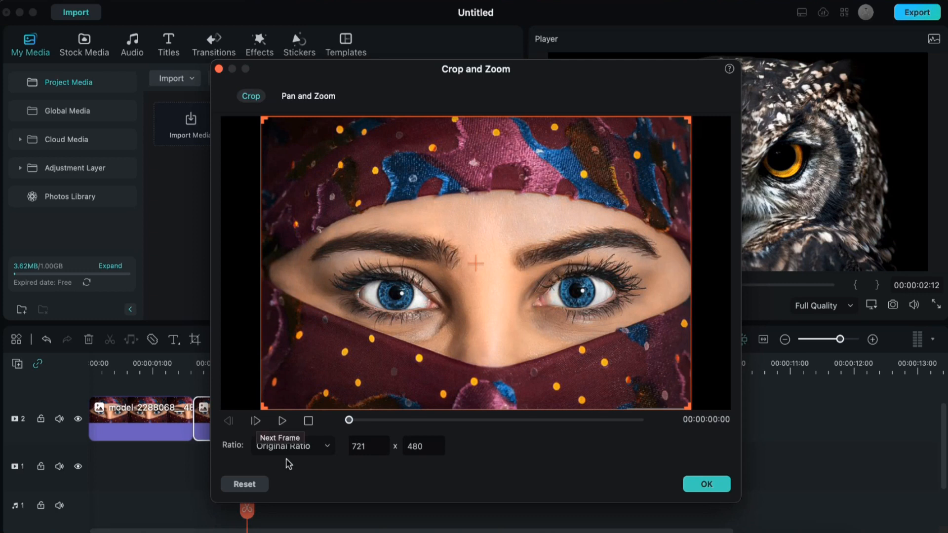
pyautogui.click(292, 445)
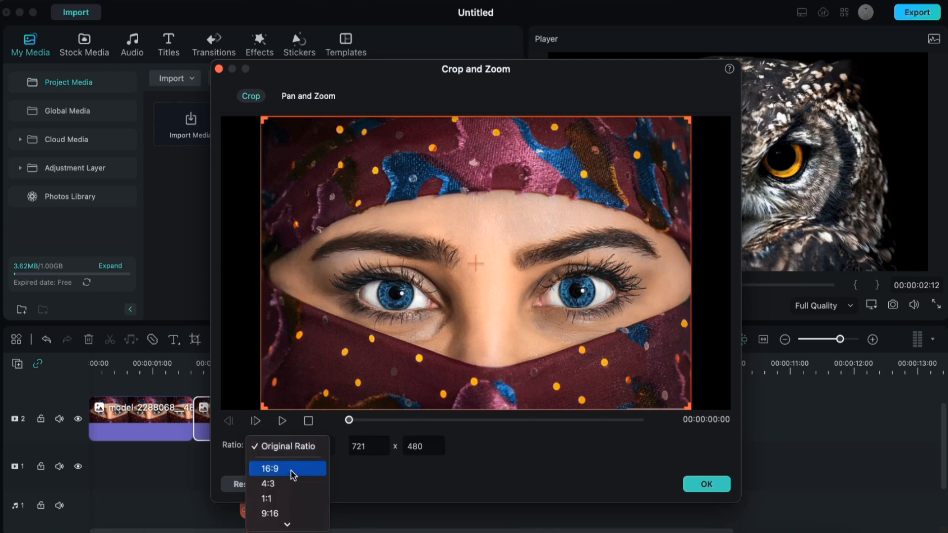
pyautogui.click(270, 468)
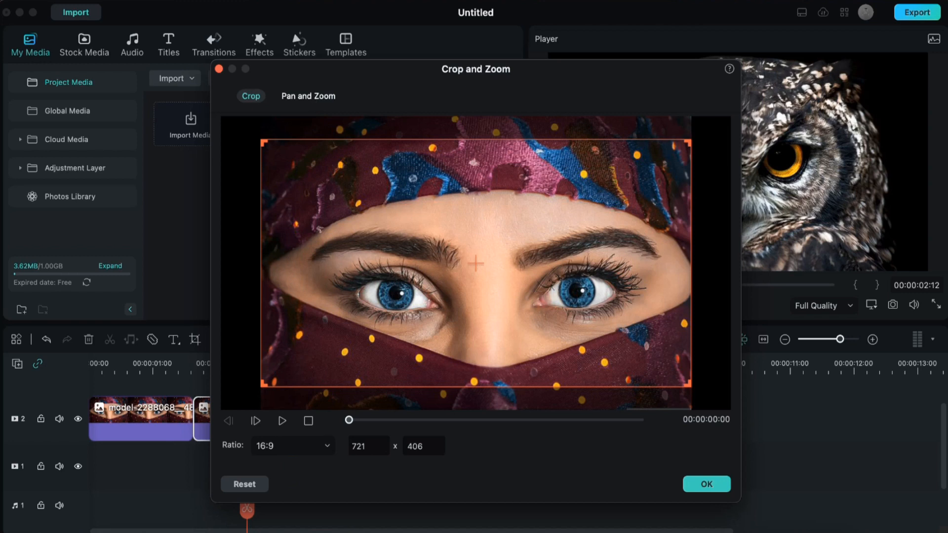
pyautogui.click(308, 95)
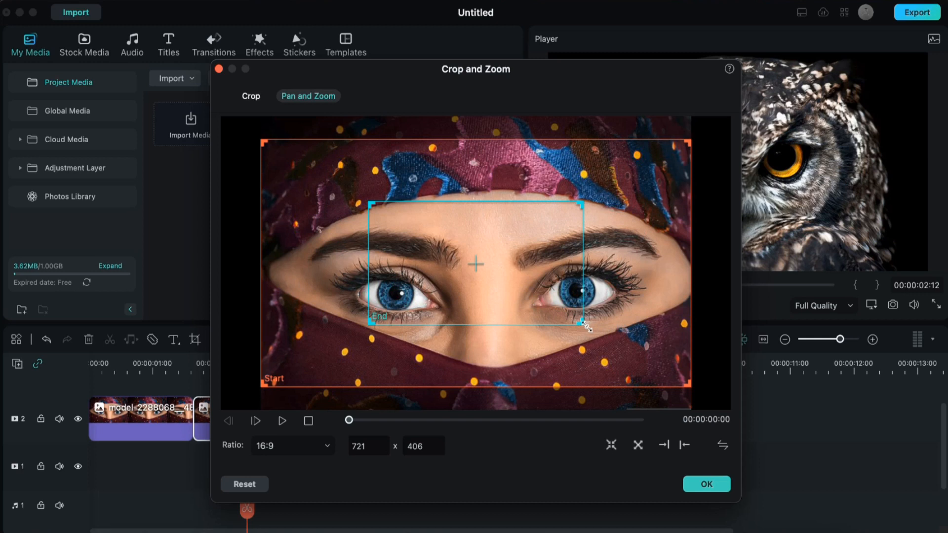
pyautogui.moveTo(583, 327); pyautogui.dragTo(411, 230)
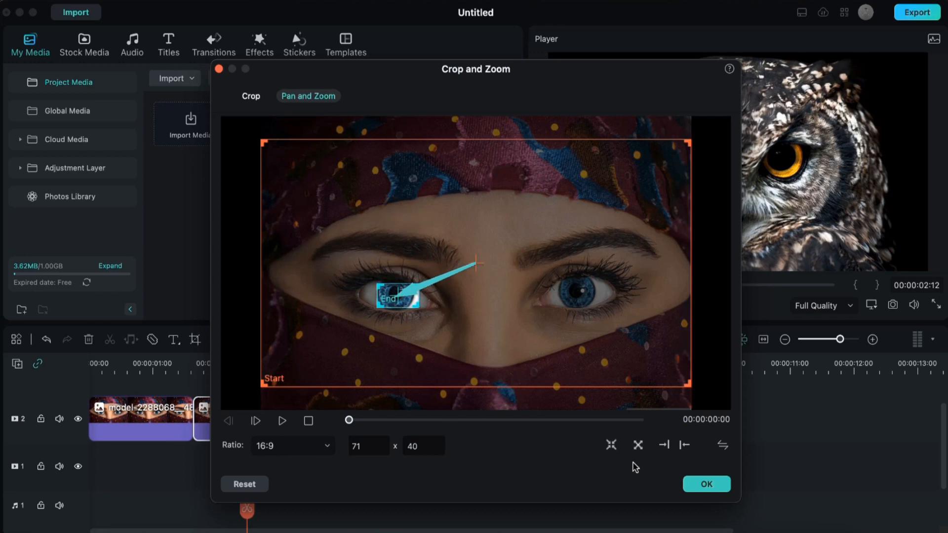
pyautogui.click(706, 484)
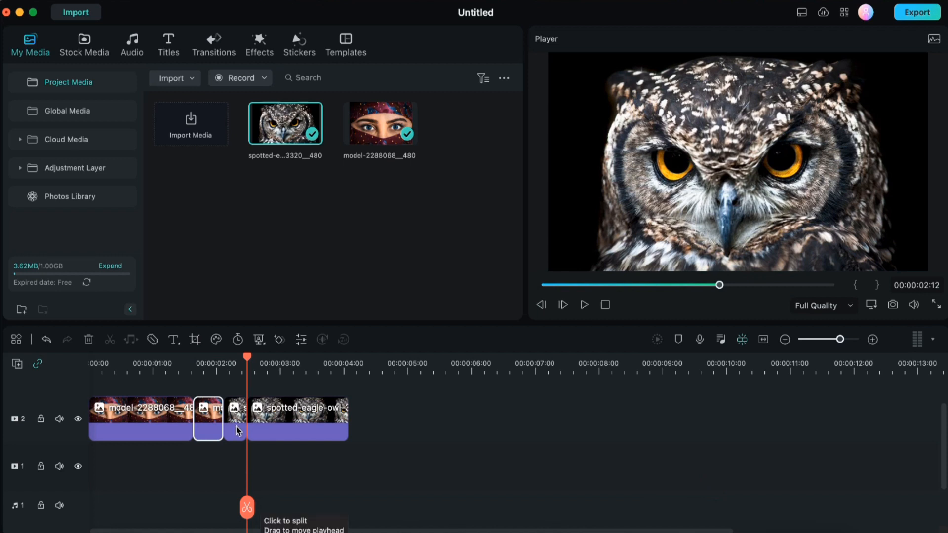
# Select the short opening owl piece and bring up its context menu
pyautogui.click(235, 419)
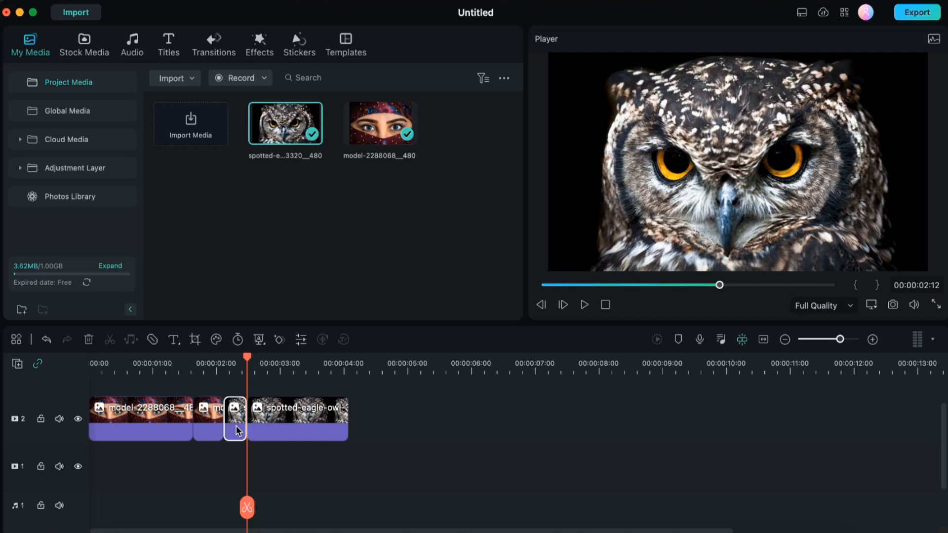
pyautogui.rightClick(235, 419)
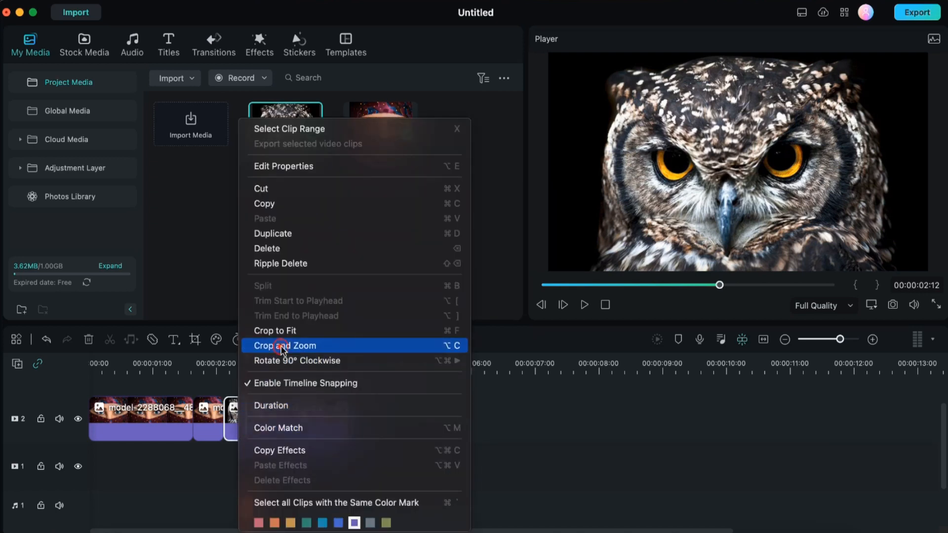
# Crop the owl piece to 16:9 with swapped pan-and-zoom starting on the owl's left eye
pyautogui.click(285, 345)
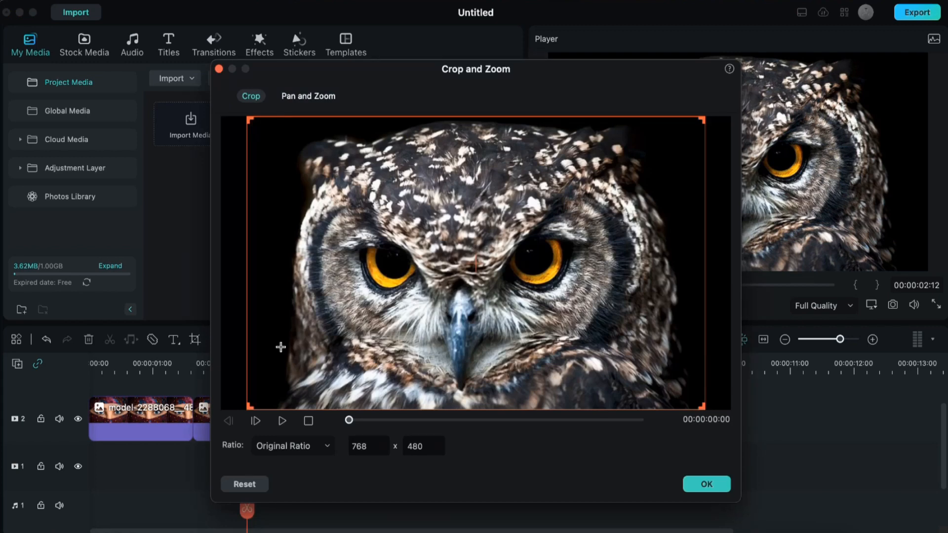
pyautogui.click(292, 445)
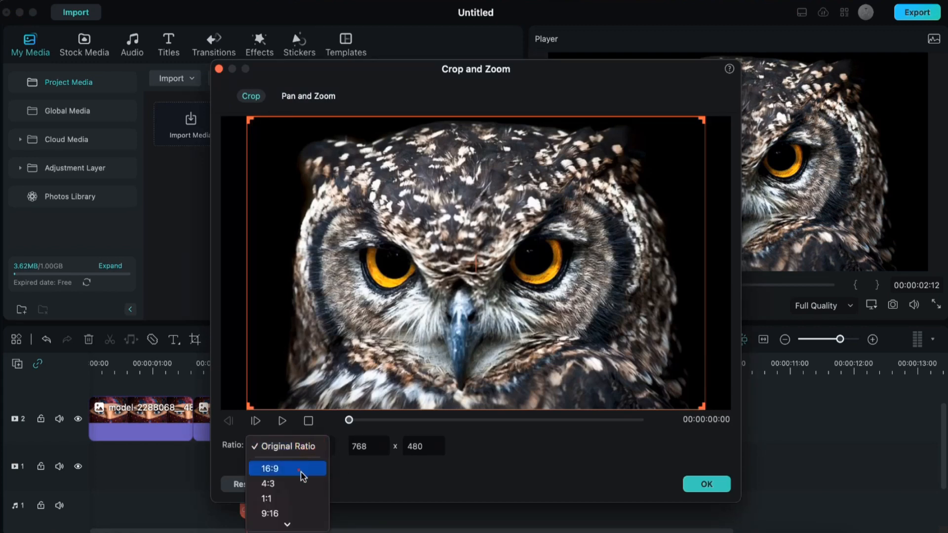
pyautogui.click(269, 468)
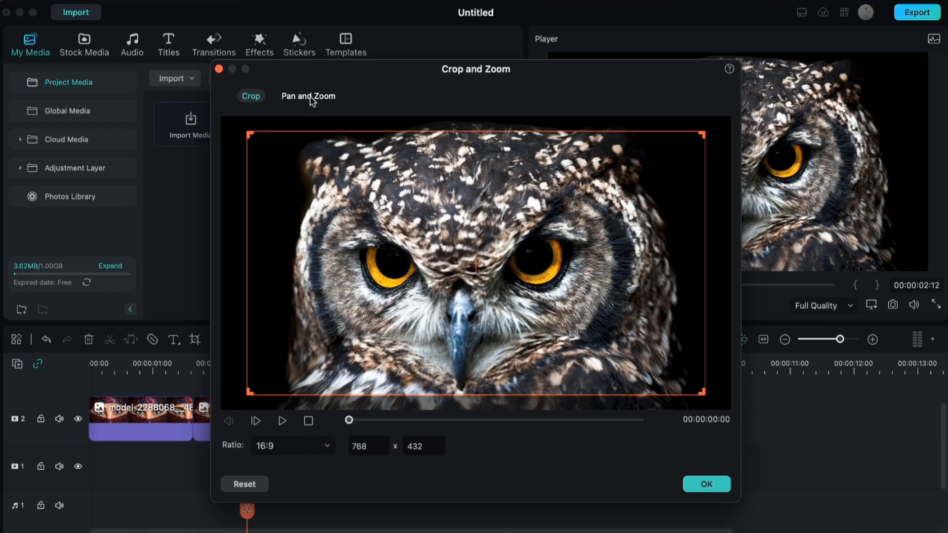
pyautogui.click(308, 96)
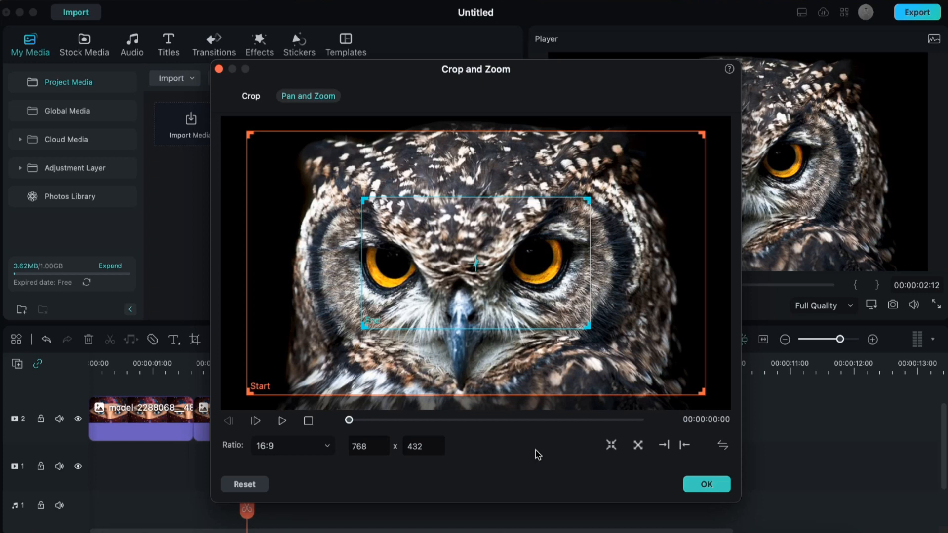
pyautogui.moveTo(722, 447)
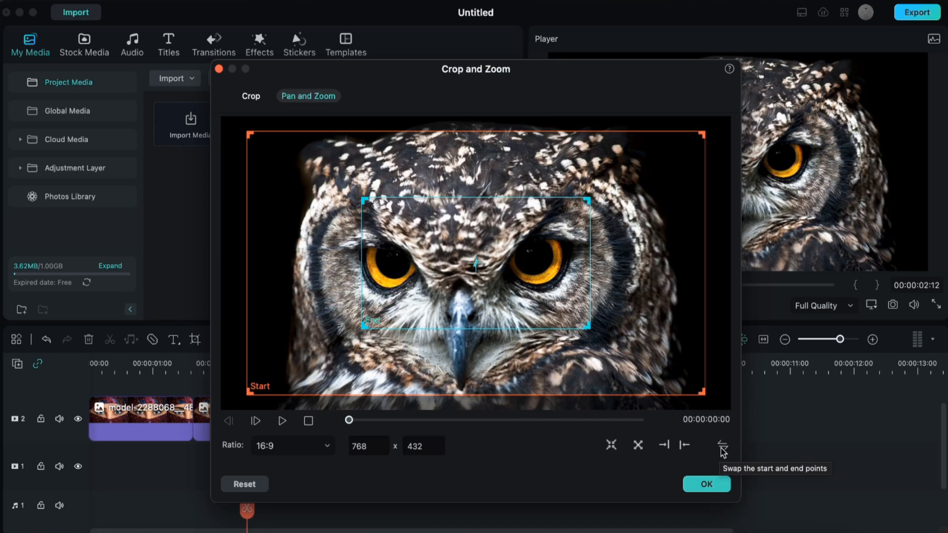
pyautogui.click(721, 451)
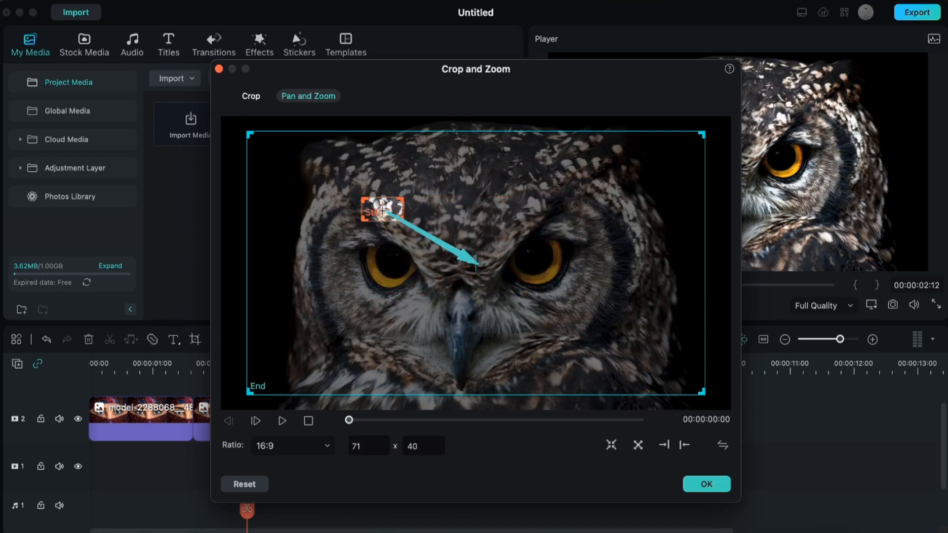
pyautogui.moveTo(381, 210); pyautogui.dragTo(388, 258)
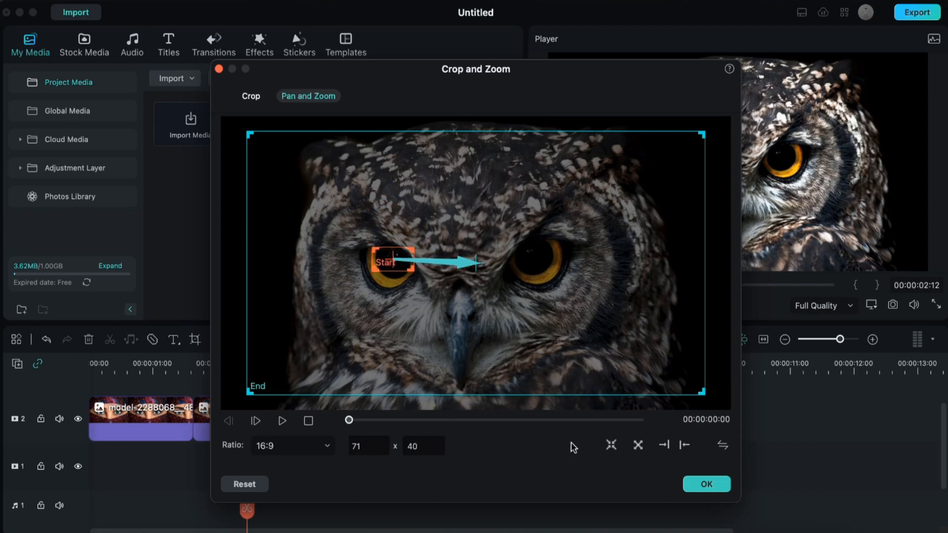
pyautogui.click(705, 483)
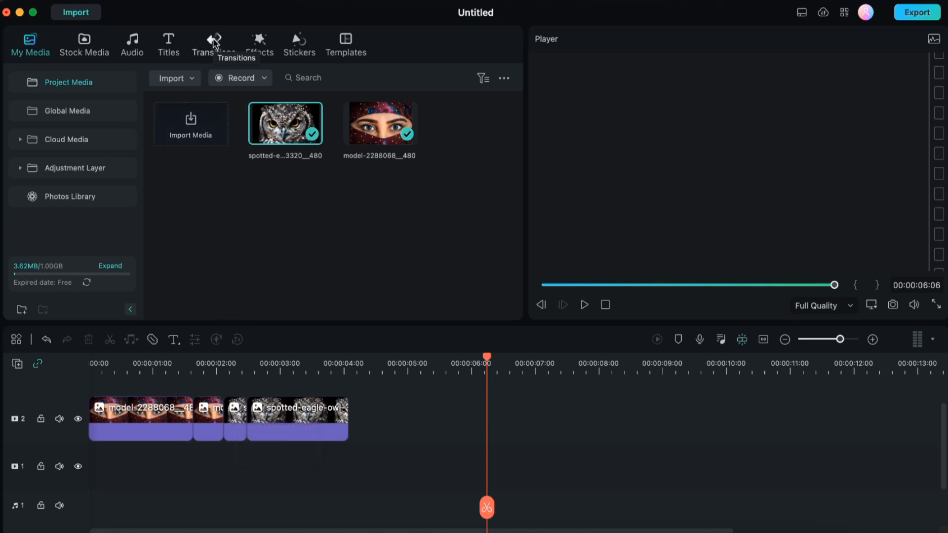
# Drop a Dissolve transition between the two short eye clips and shorten it
pyautogui.click(213, 44)
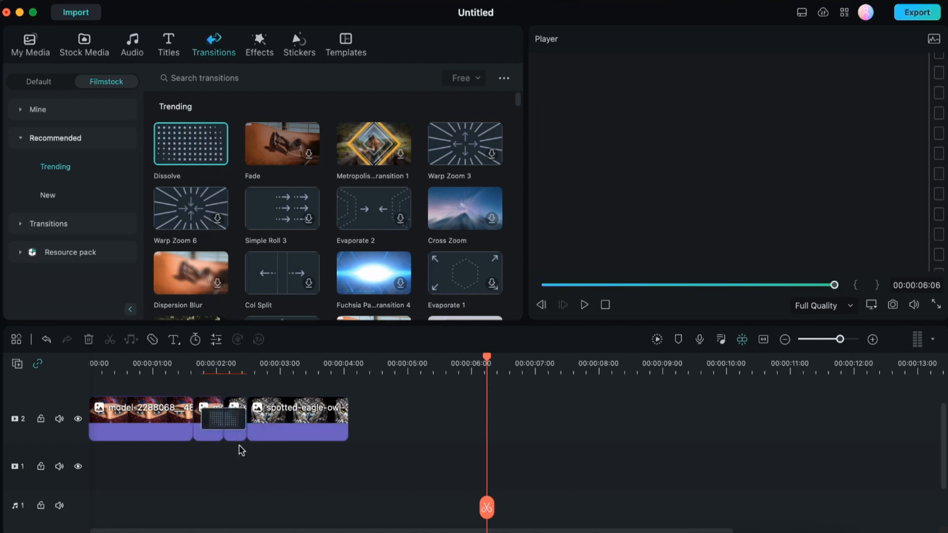
pyautogui.moveTo(839, 339); pyautogui.dragTo(840, 339)
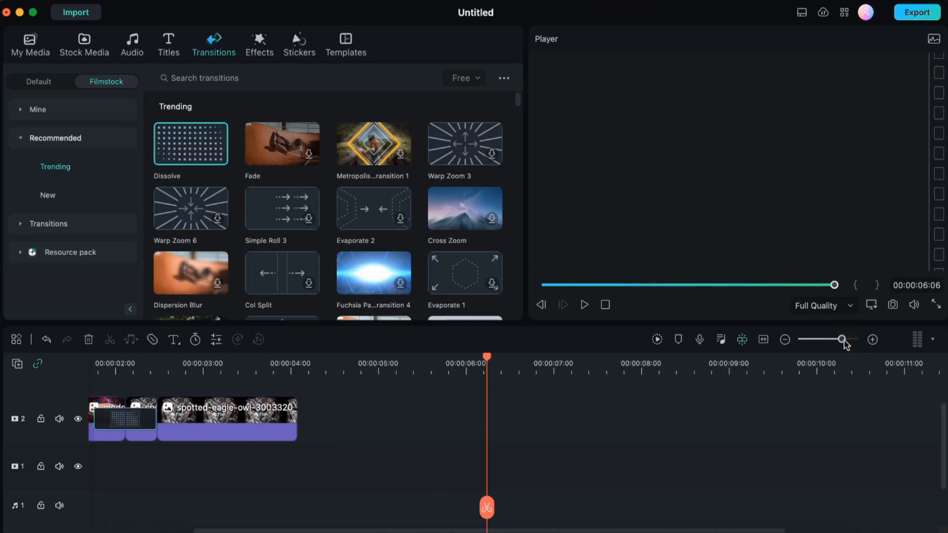
pyautogui.moveTo(840, 339); pyautogui.dragTo(837, 339)
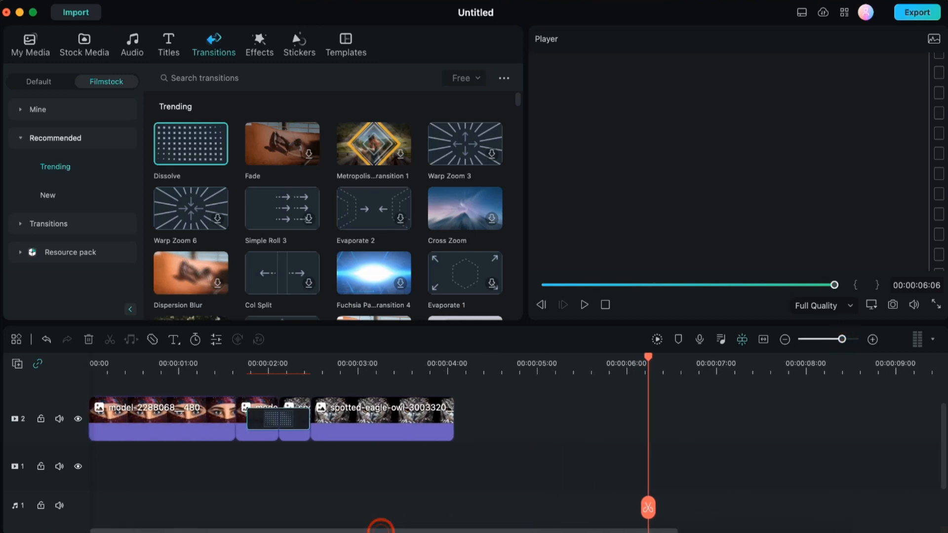
pyautogui.moveTo(834, 339); pyautogui.dragTo(843, 339)
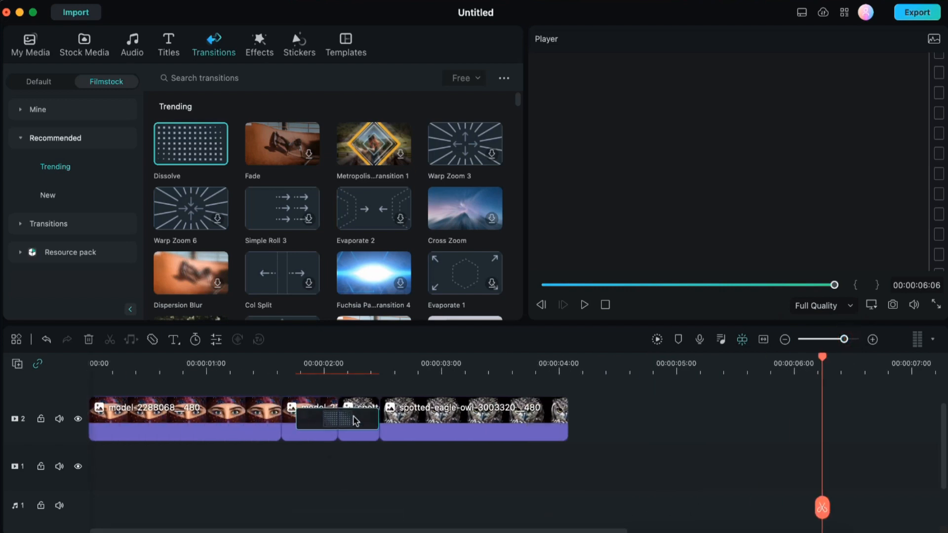
pyautogui.moveTo(349, 422)
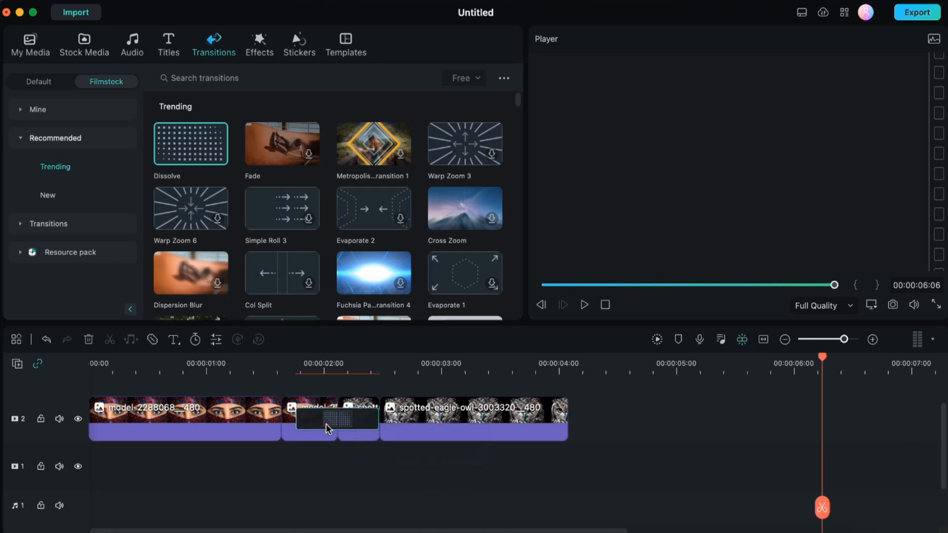
pyautogui.click(299, 419)
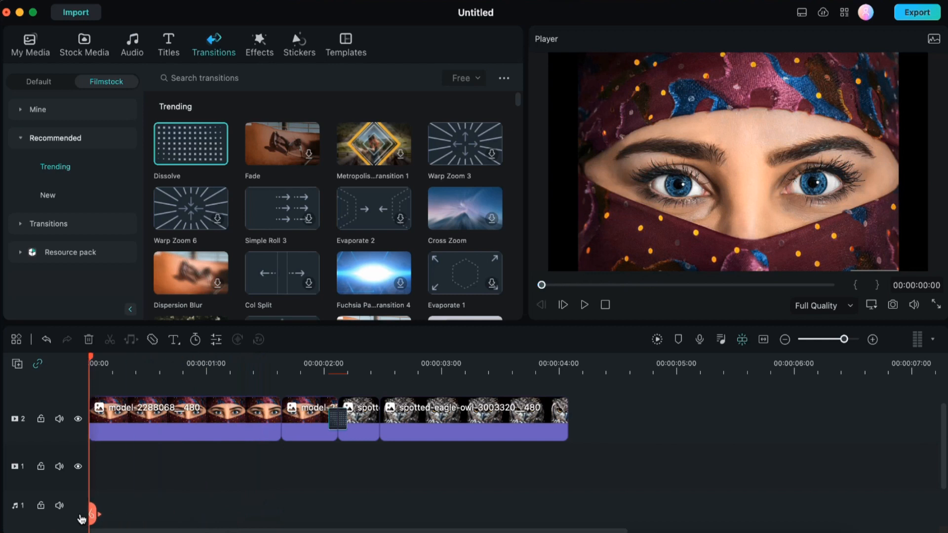
pyautogui.moveTo(584, 304)
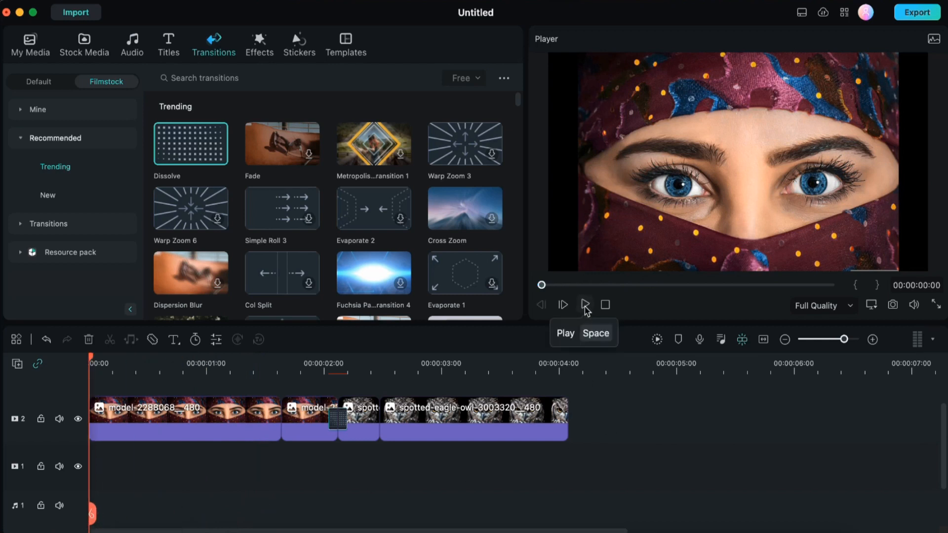
# Play back the edited sequence from the portrait through to the owl ending
pyautogui.click(585, 305)
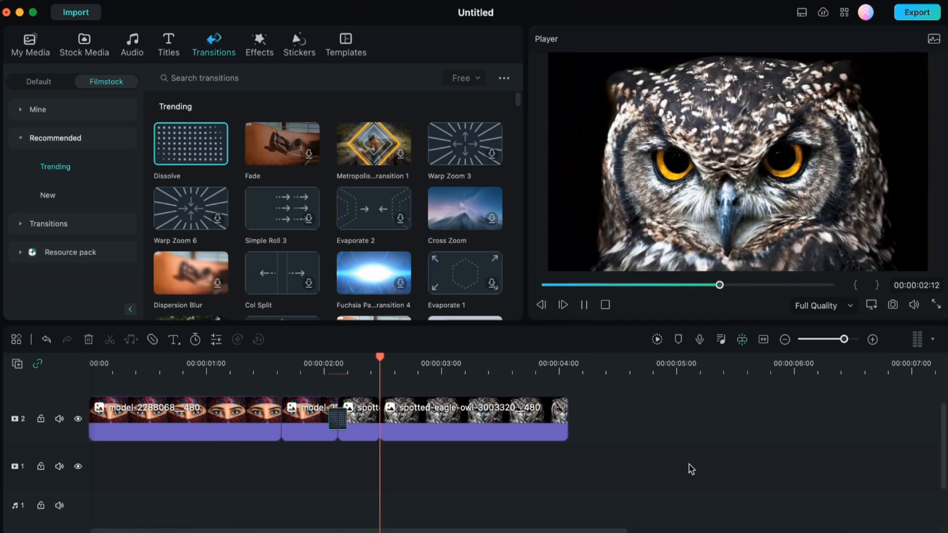
pyautogui.click(583, 305)
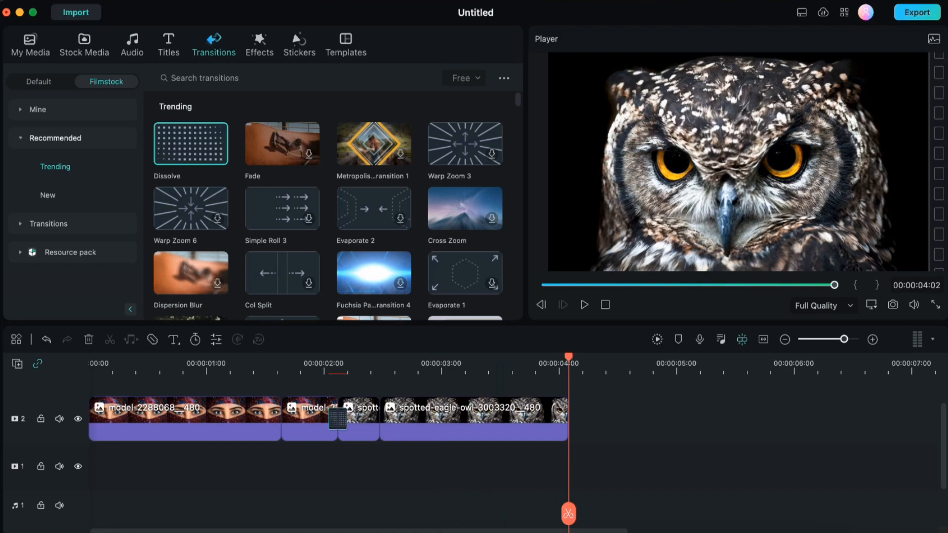